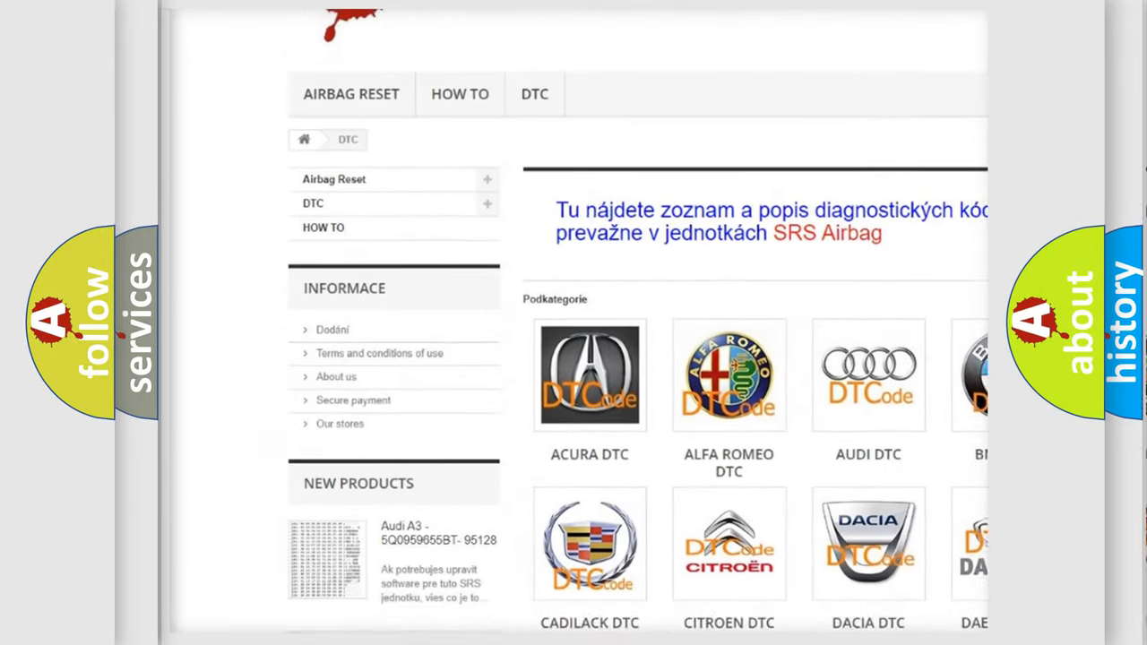
# Step: Scroll down the DTC page past the brand logos to the list of B-codes
pyautogui.scroll(-3)
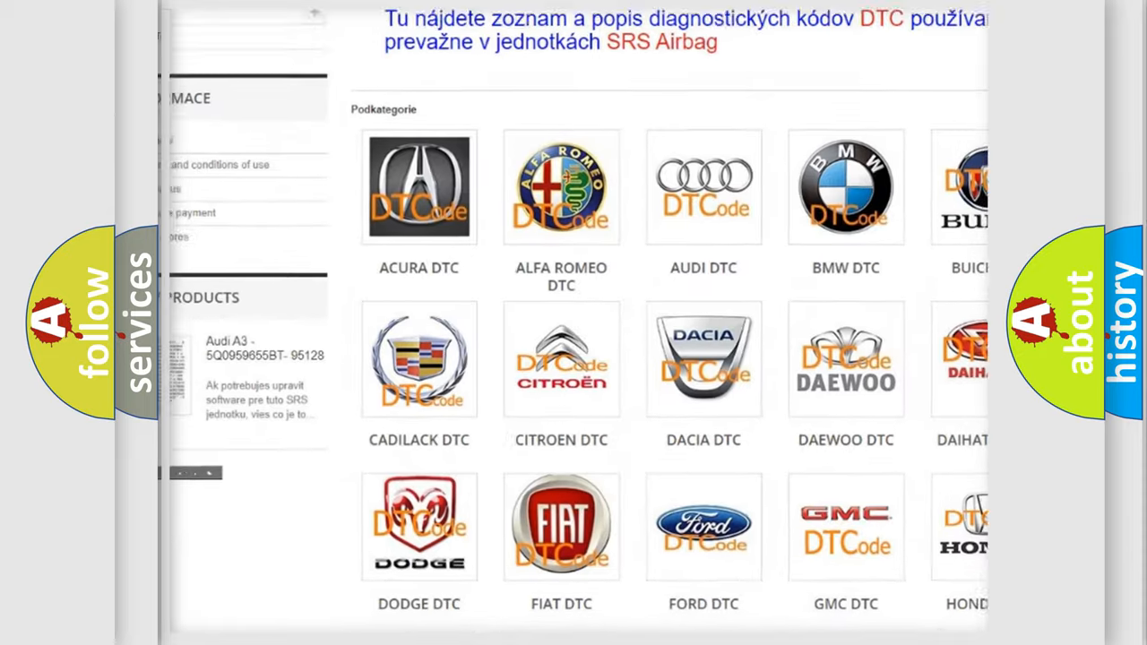
pyautogui.scroll(-3)
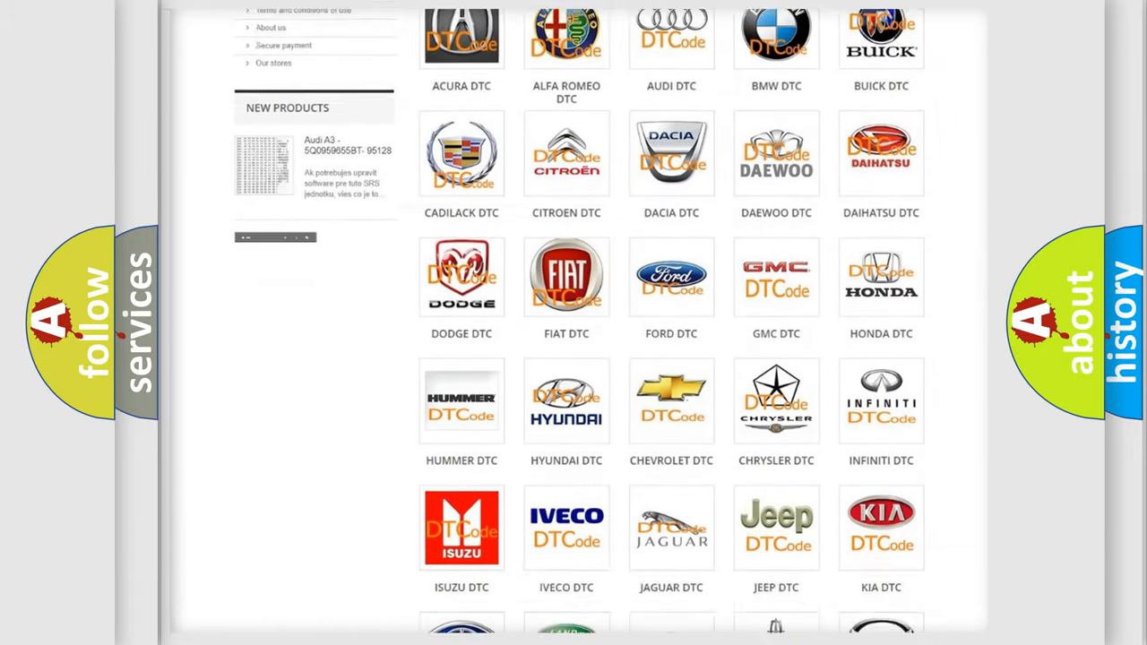
pyautogui.scroll(-3)
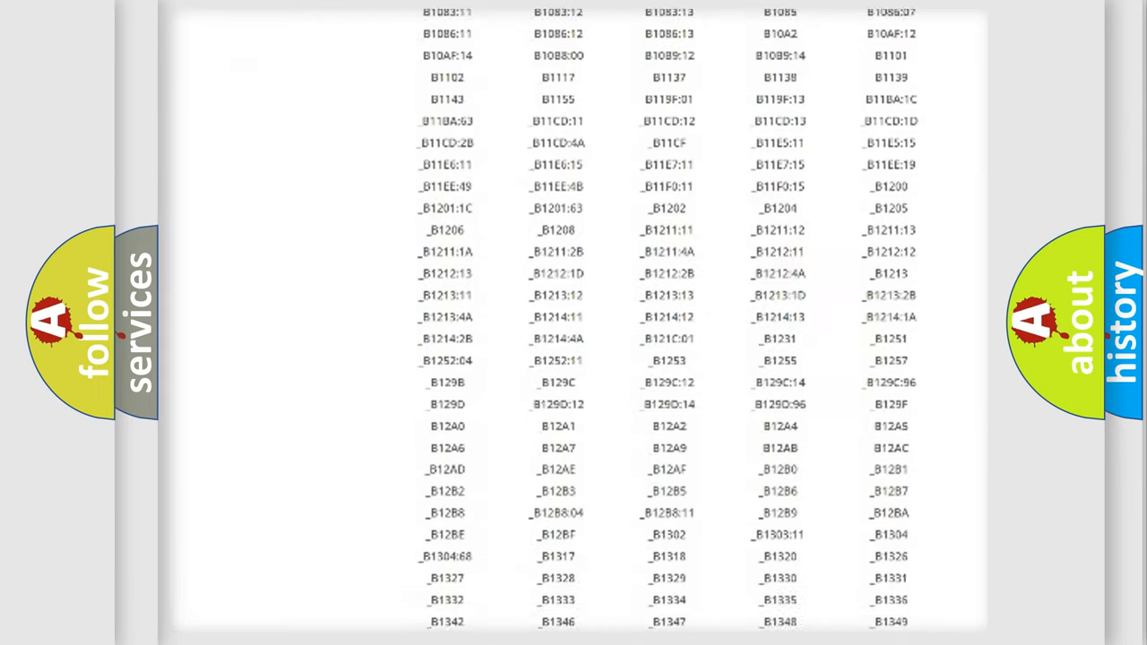
pyautogui.scroll(-3)
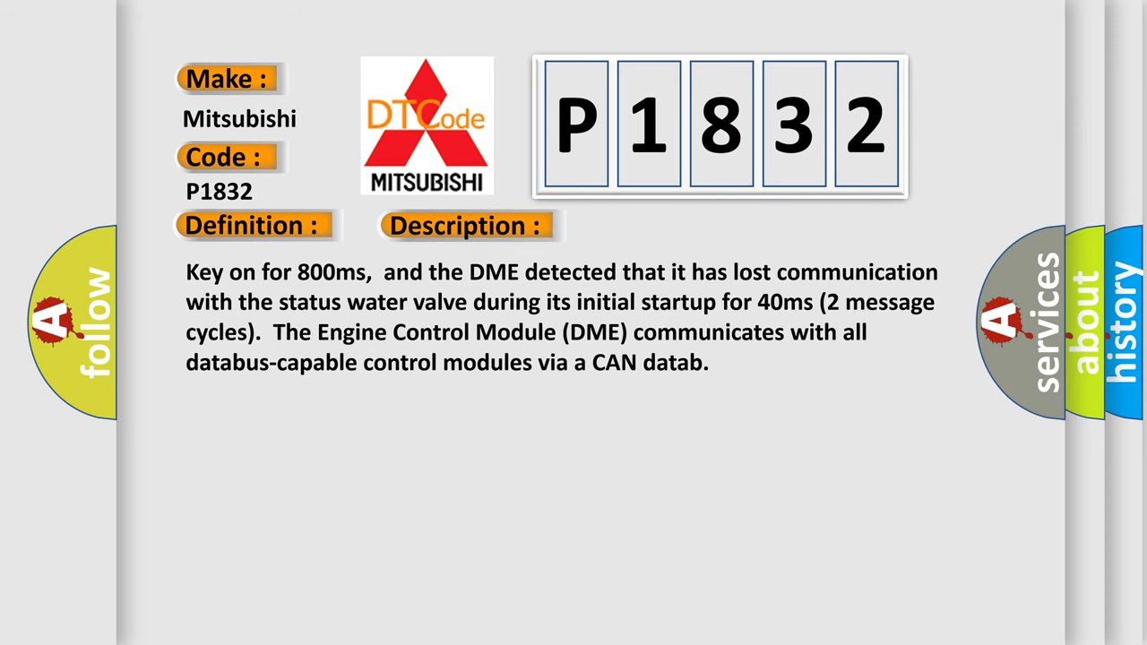
# Step: Advance the P1832 slide from its description to the causes: failed DME, CAN-bus resistance, shorted wires
pyautogui.click(656, 226)
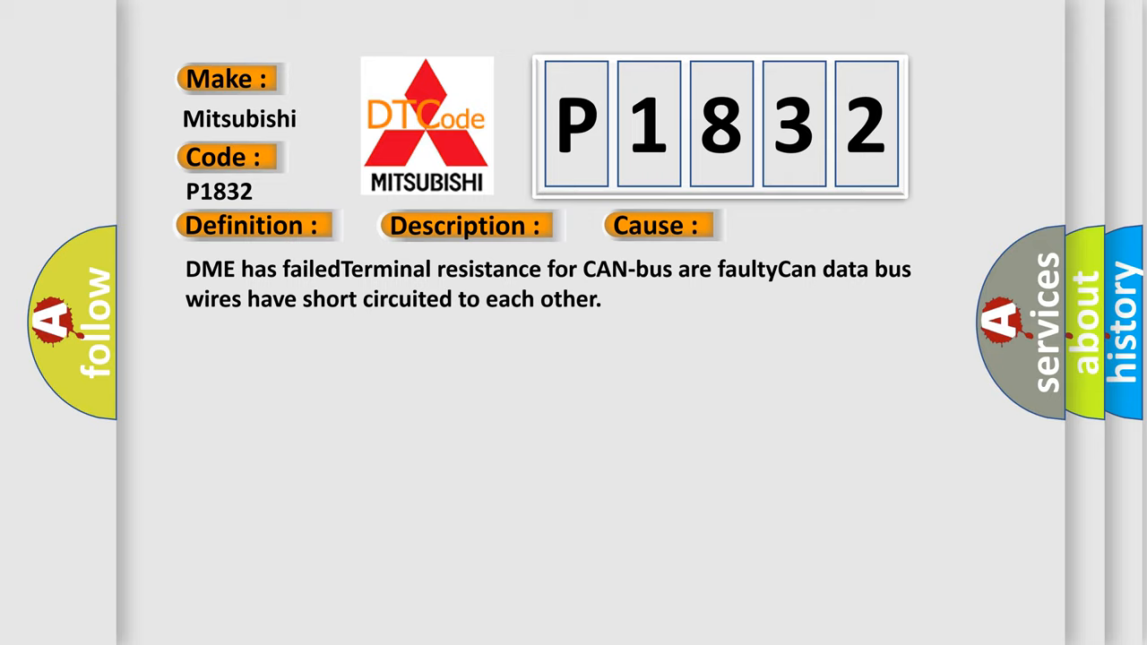